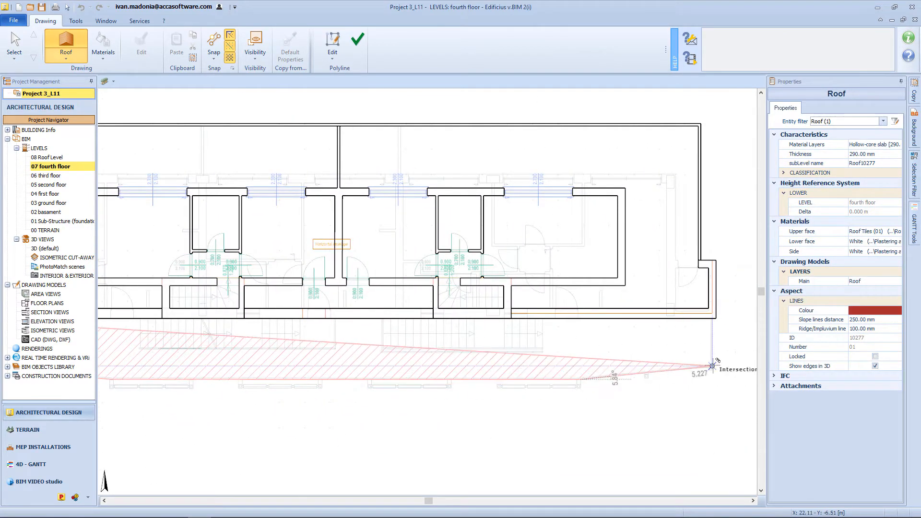
Trace the roof polyline along the fourth-floor front edge and confirm it.
left_click_drag(711, 365, 711, 317)
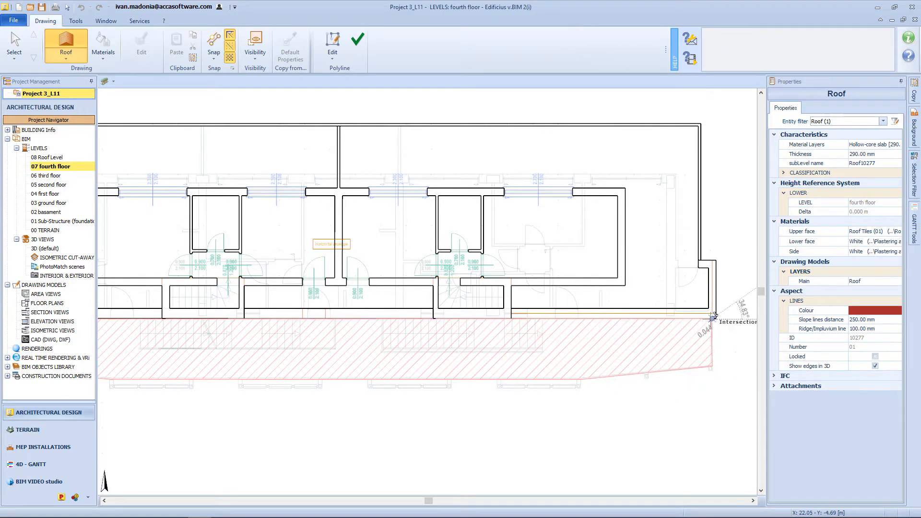
left_click(358, 39)
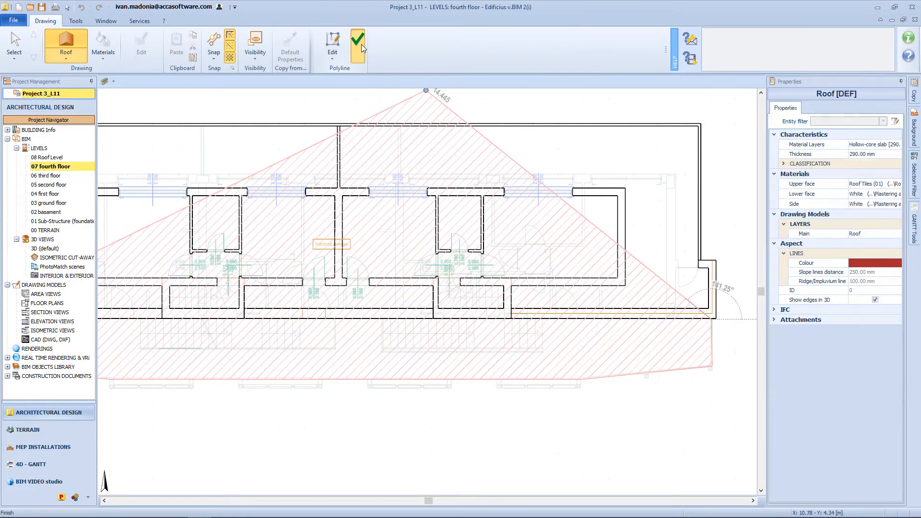
left_click(358, 43)
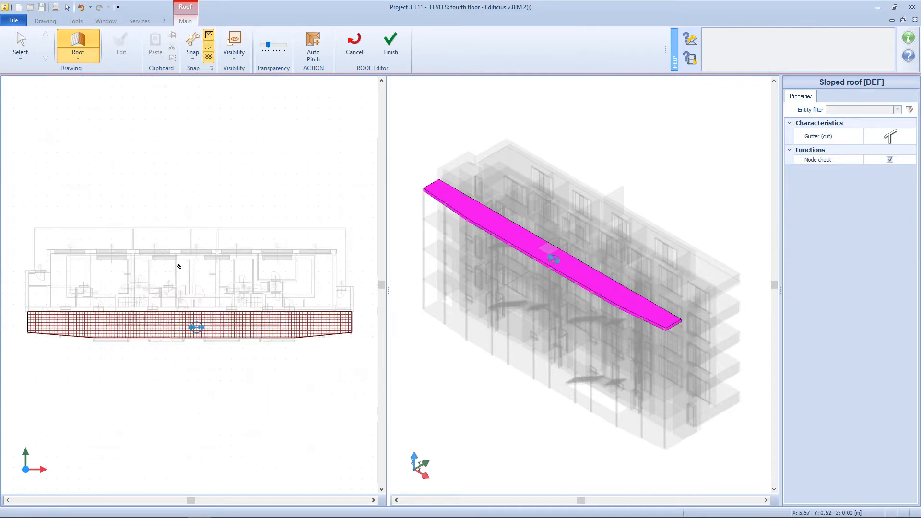
Add a roof pitch line with P1 Height -0.500 m and finish the Roof Editor.
left_click(195, 327)
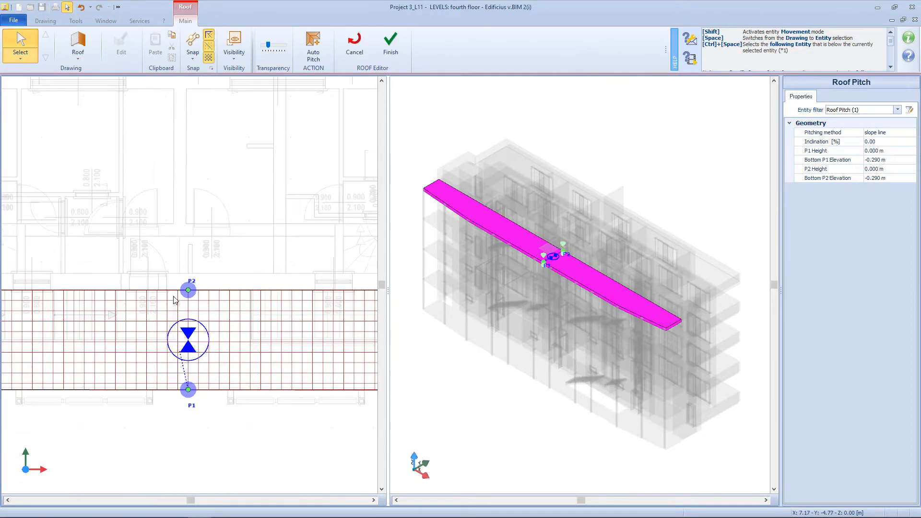
left_click(872, 150)
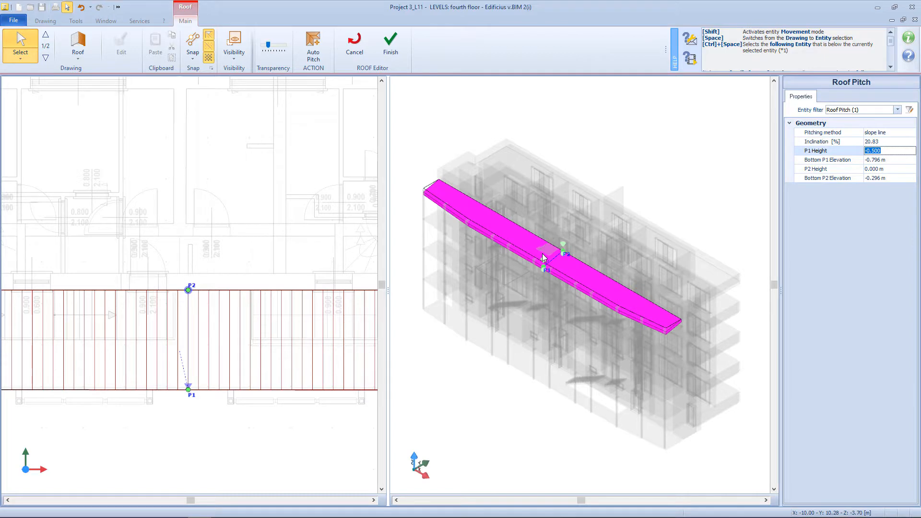
left_click(391, 38)
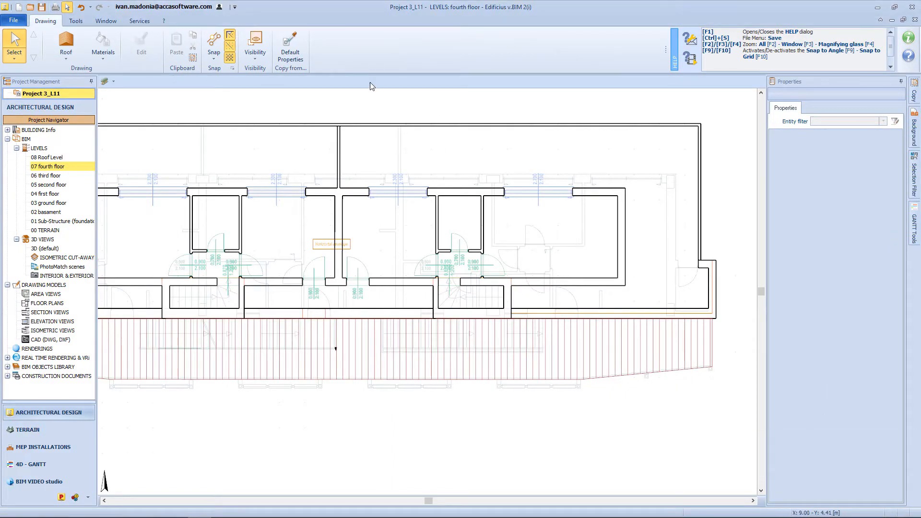
mouse_move(69, 237)
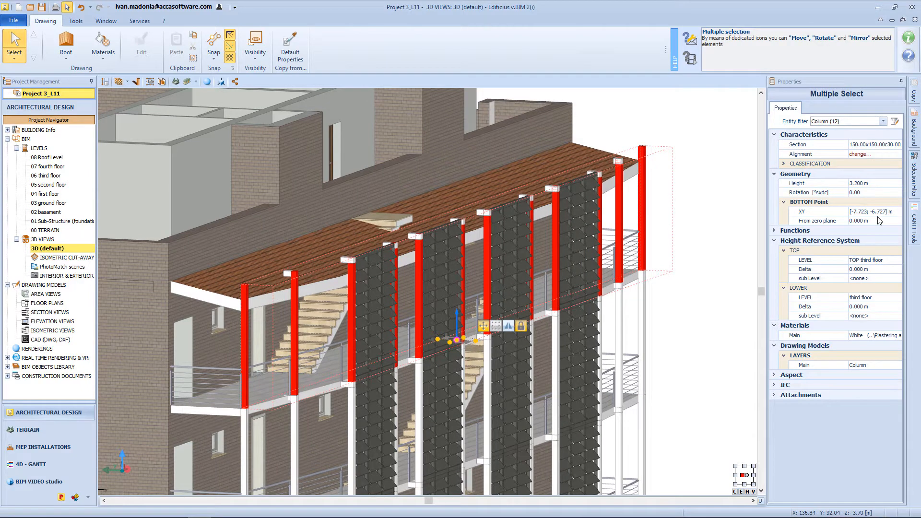
Offset the 12 front columns by -0.5 and set the brise-soleils' height to 0.700.
type("-0.5")
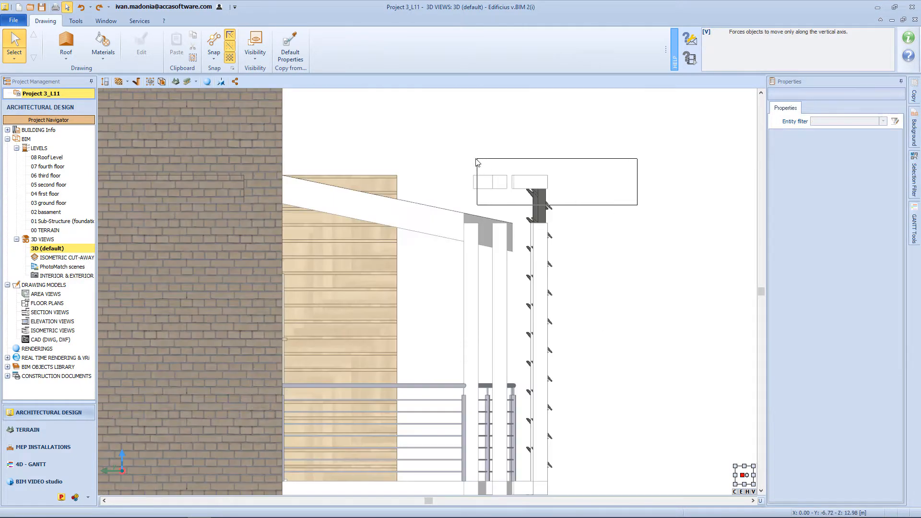
left_click(510, 182)
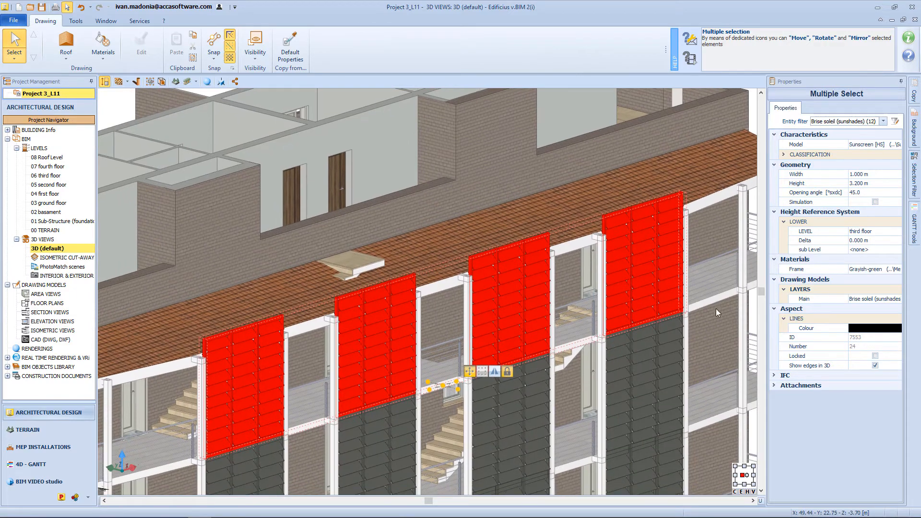
left_click(872, 183)
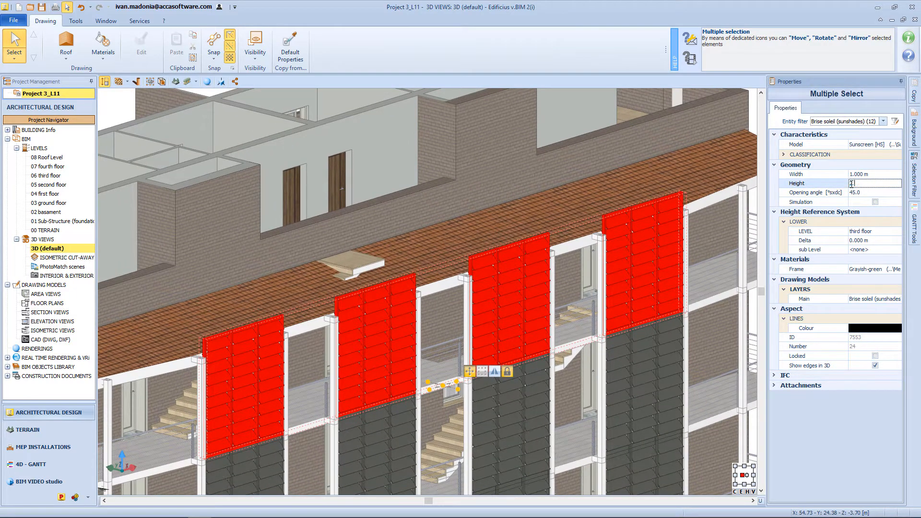
type("0.700")
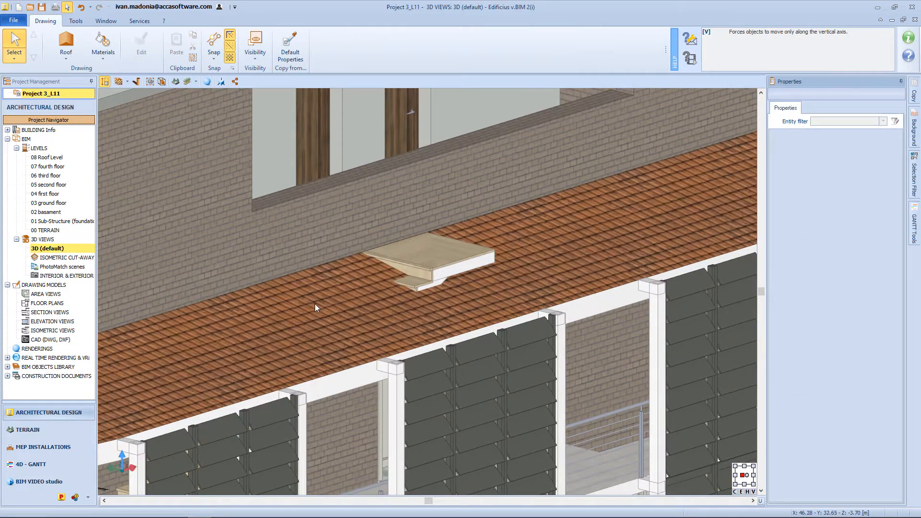
Reshape the front roof outline around the stairwell in the Roof Editor and finish.
left_click(318, 308)
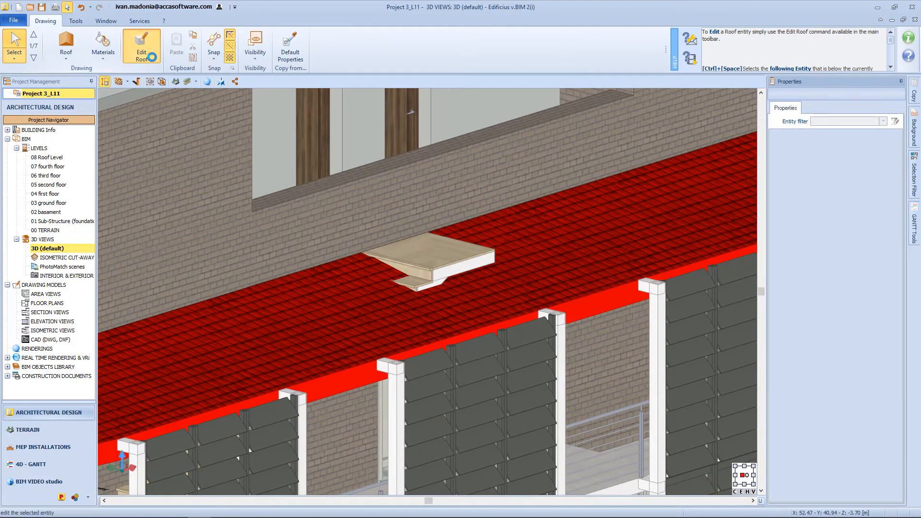
left_click(143, 45)
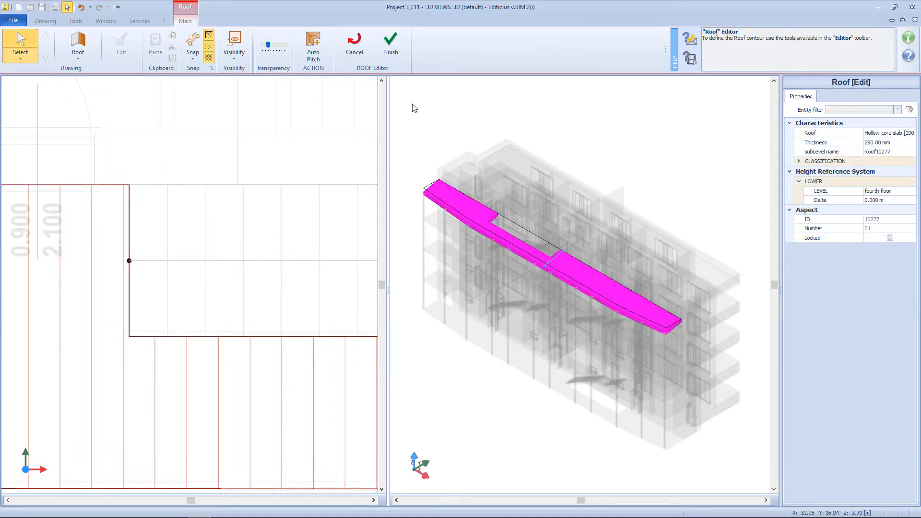
left_click(390, 38)
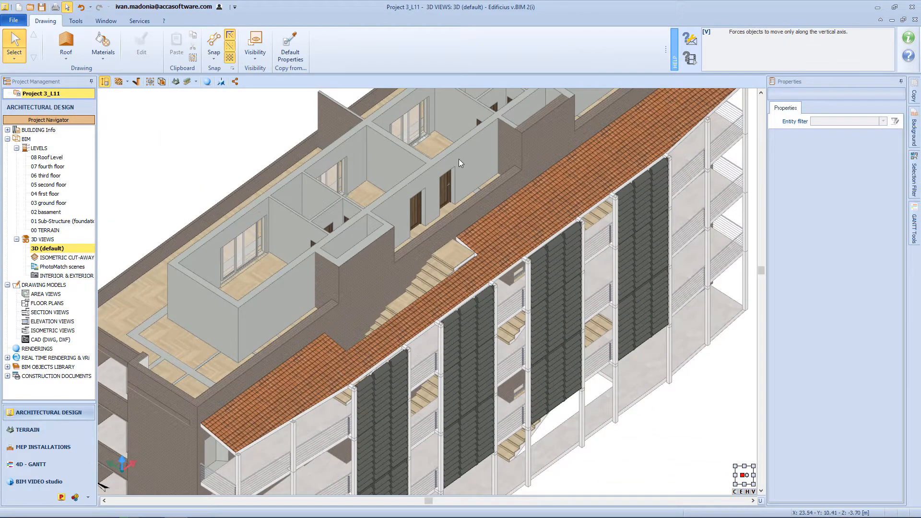
Set TOP Delta to -0.200 m on the window-selected top-floor walls.
left_click_drag(458, 163, 315, 270)
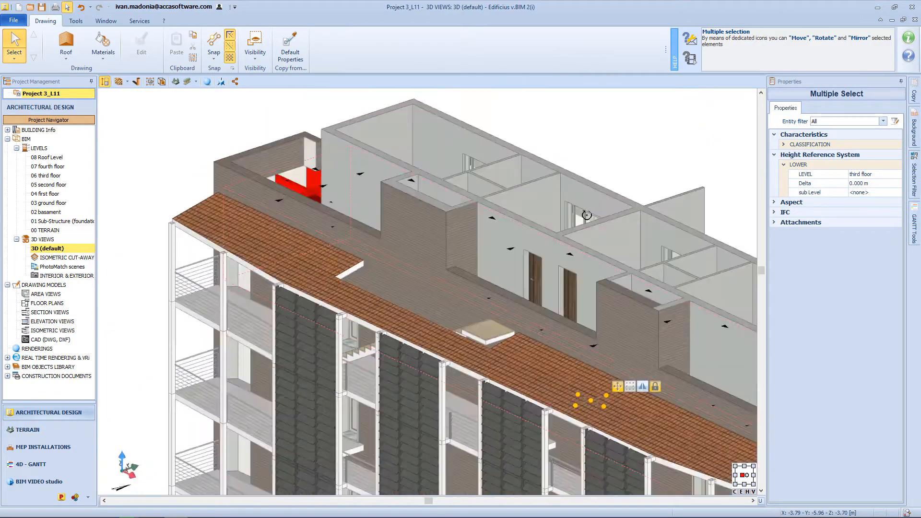
left_click_drag(586, 216, 438, 337)
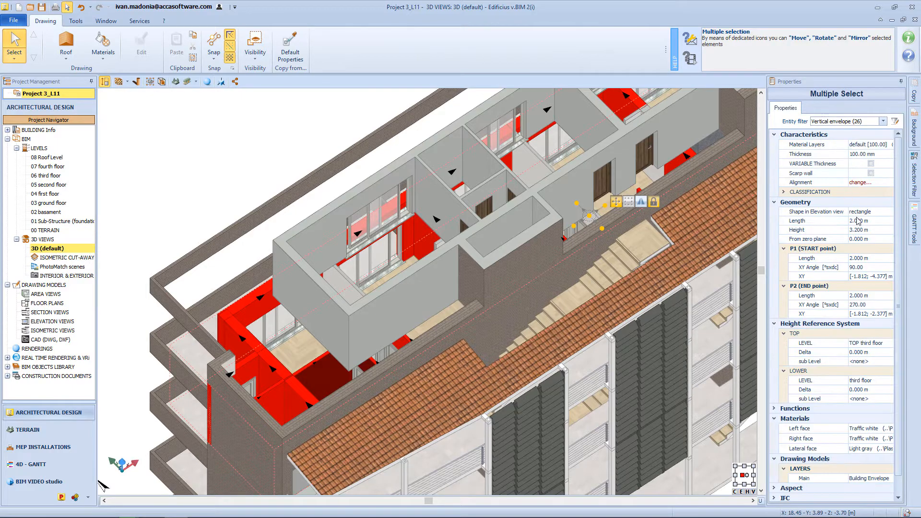
left_click(869, 352)
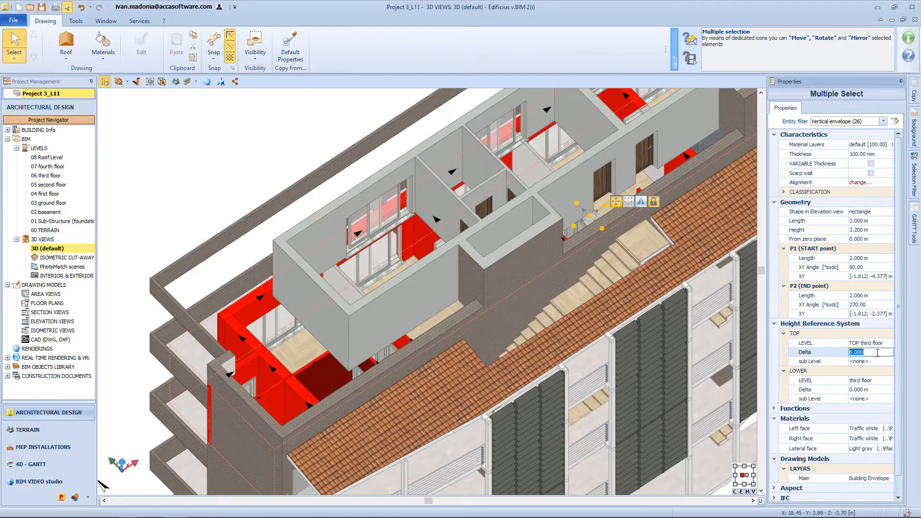
type("-0.200 m")
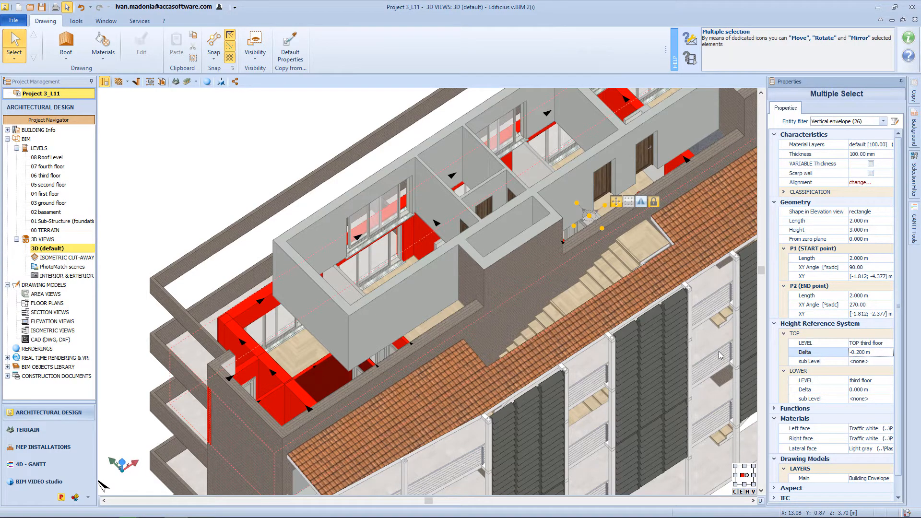
left_click(255, 41)
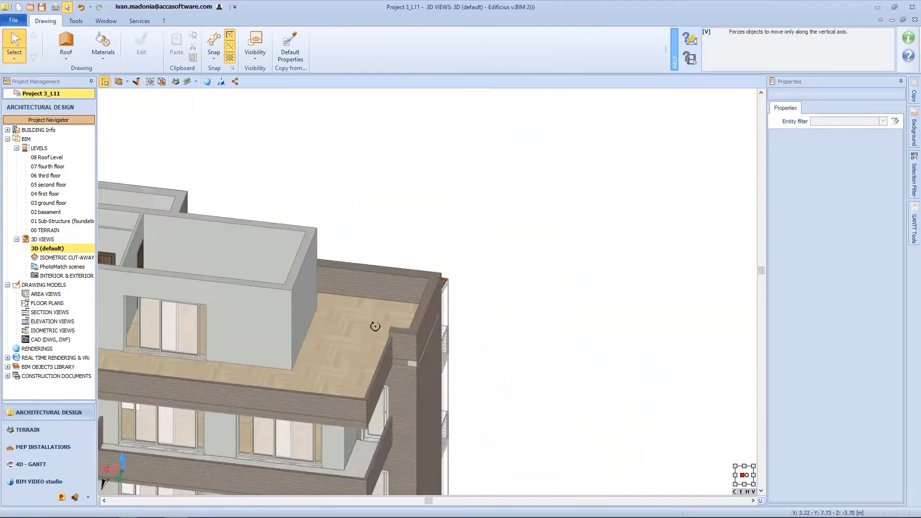
Draw the roof slab rectangle over the top storey with Horizontal envelope.
left_click_drag(375, 326, 635, 241)
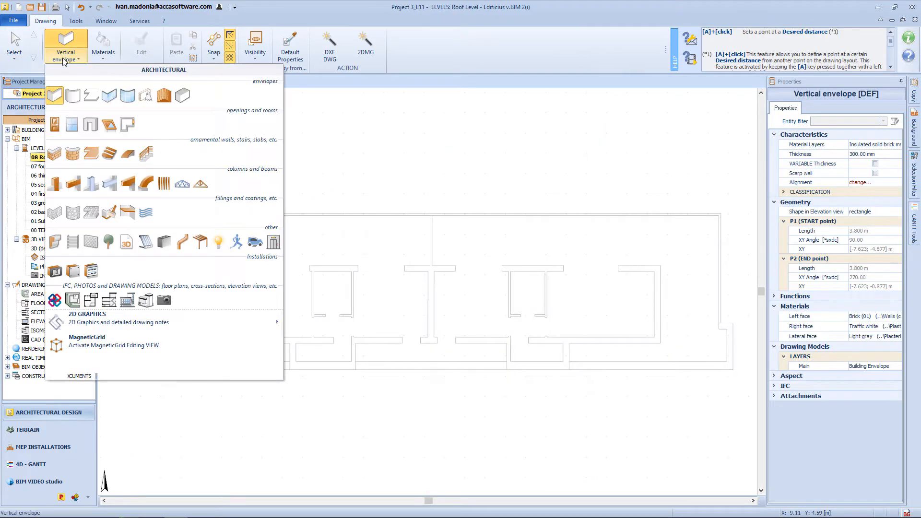
left_click(72, 94)
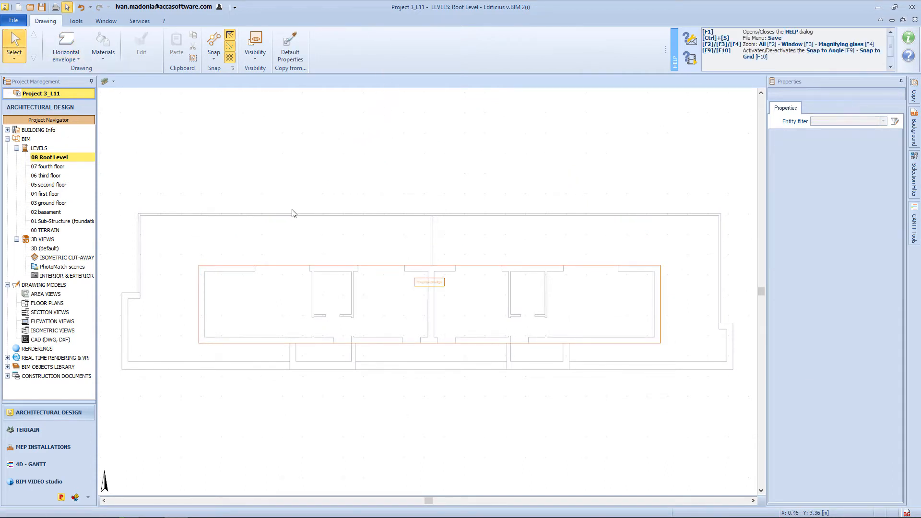
left_click(429, 282)
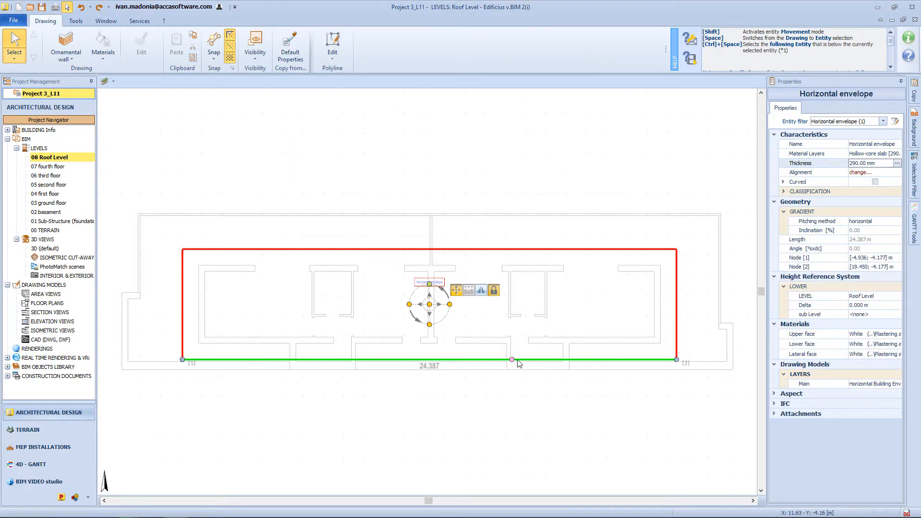
left_click(136, 158)
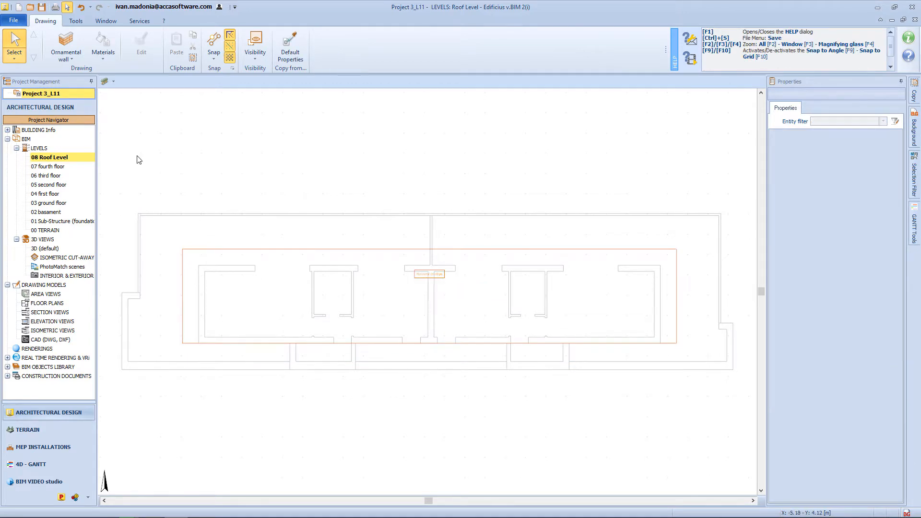
left_click(66, 50)
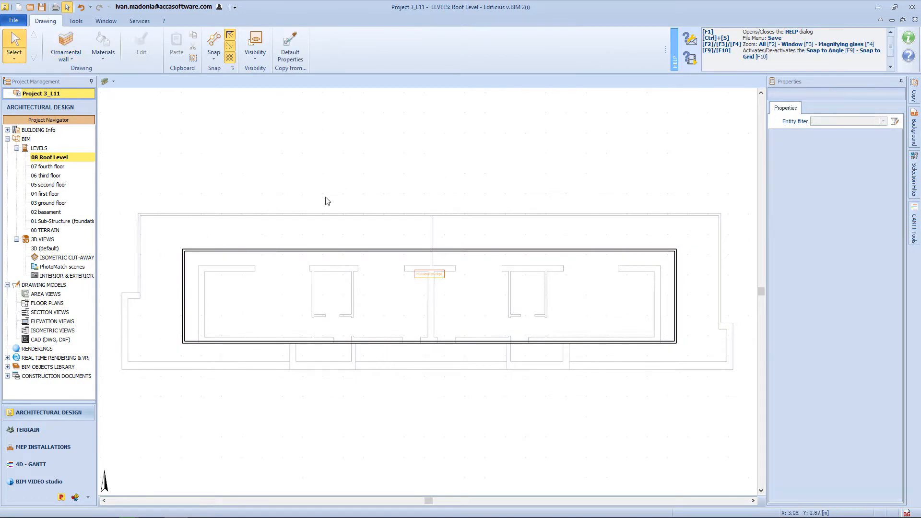
Draw the front canopy strip, reverse it outward, and confirm the offset.
left_click(65, 45)
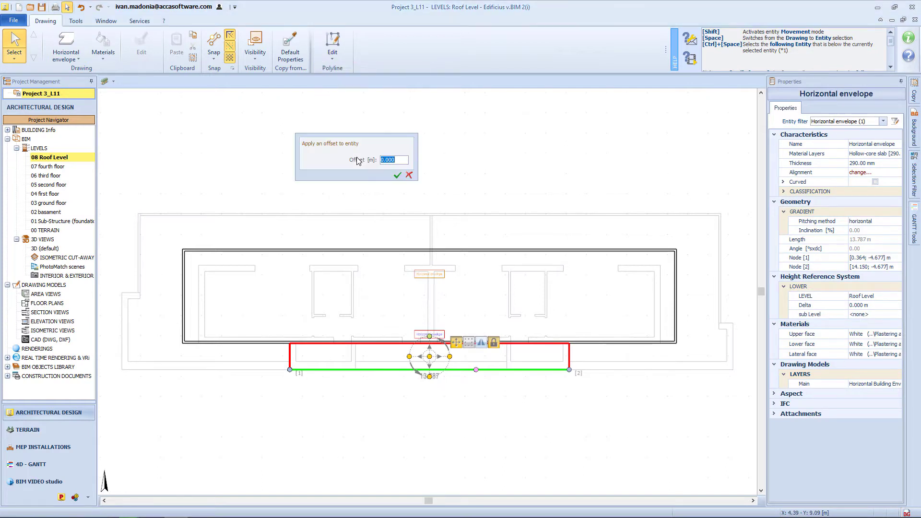
left_click(397, 175)
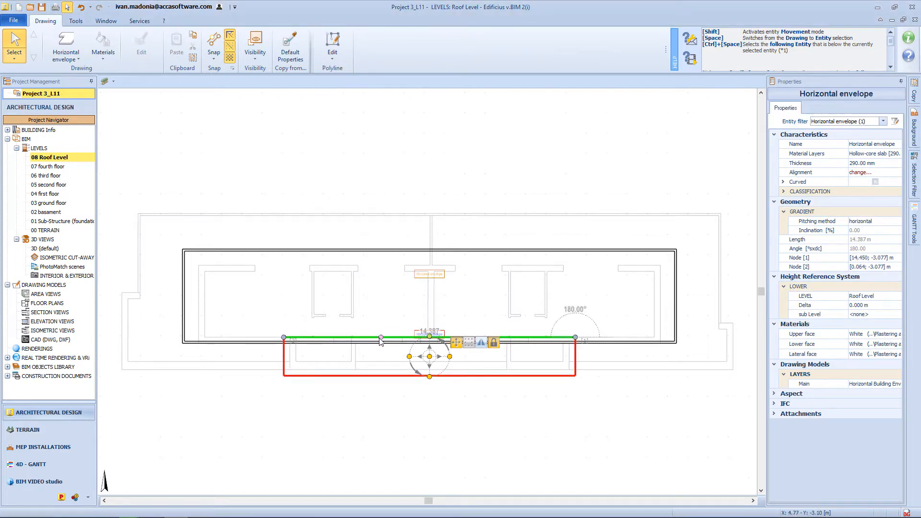
left_click(693, 380)
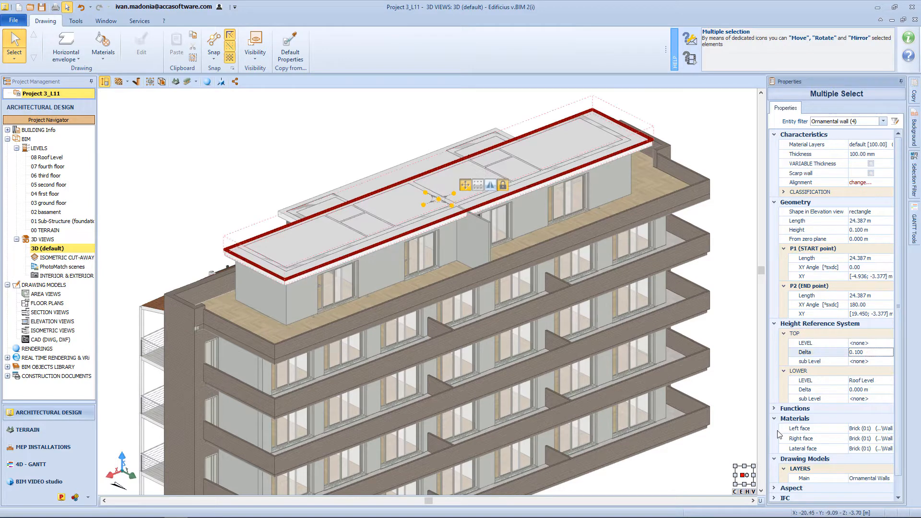
Set Lower Delta to -0.200 on the four ornamental roof-edge walls.
left_click(869, 353)
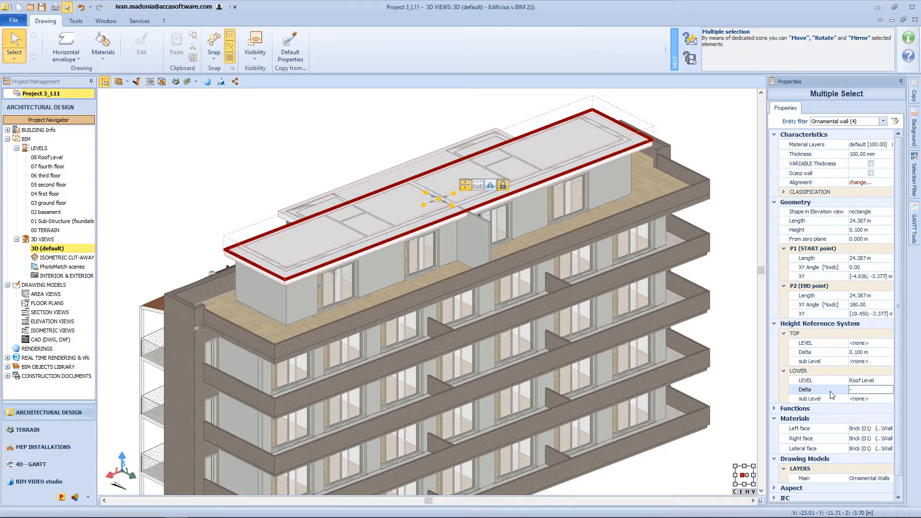
type("-0.200")
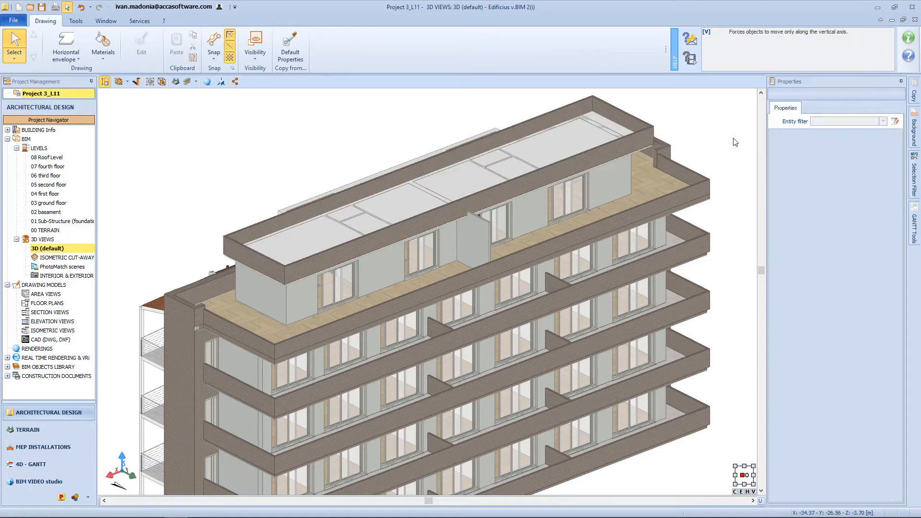
mouse_move(682, 193)
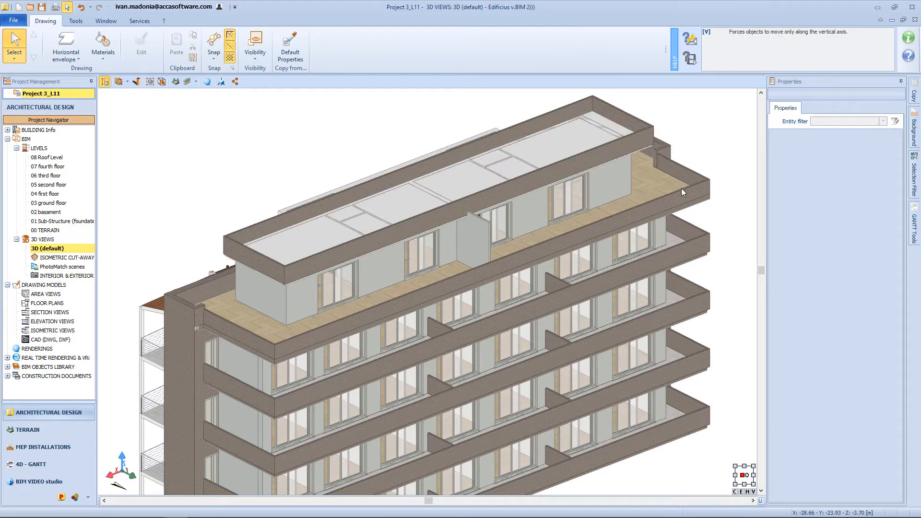
mouse_move(364, 186)
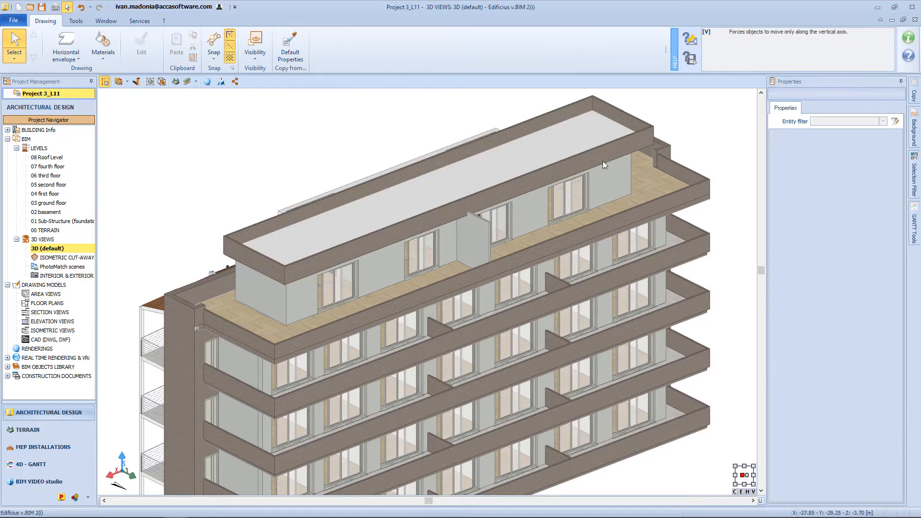
mouse_move(290, 223)
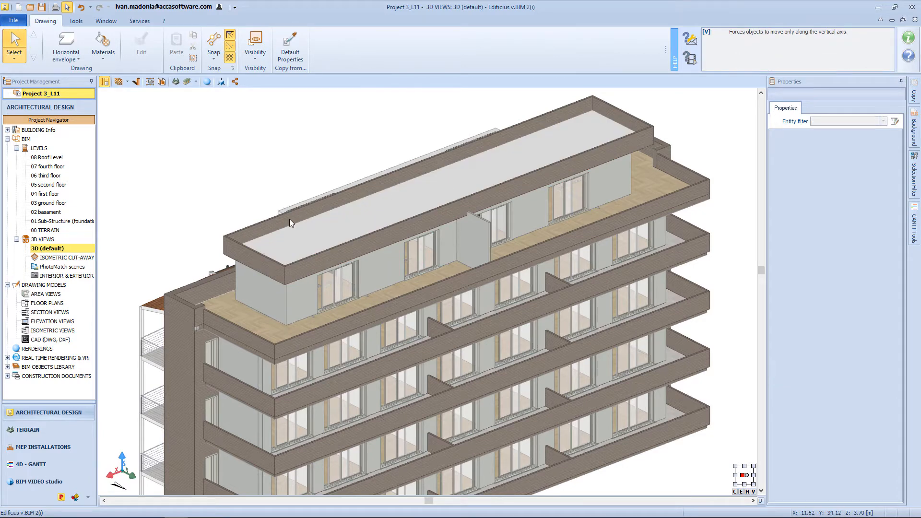
Apply the Light gray material to the roof slabs.
left_click(102, 44)
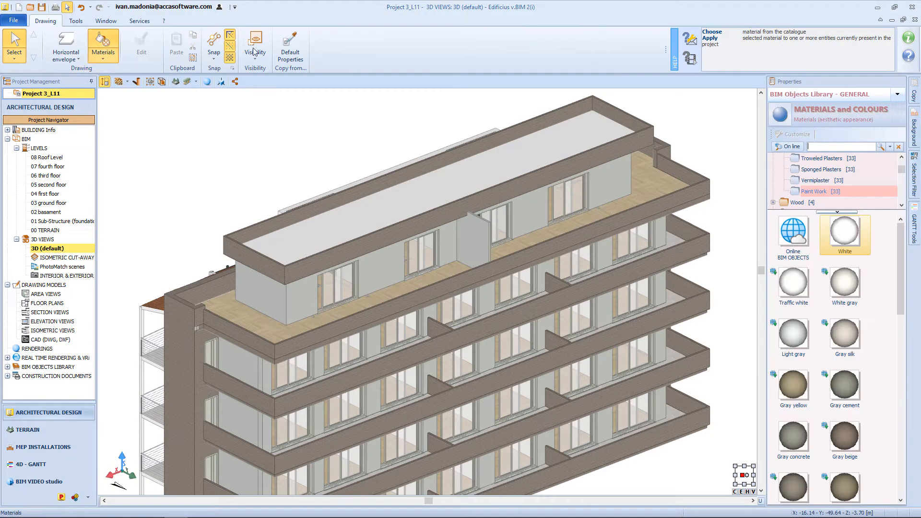
left_click(291, 43)
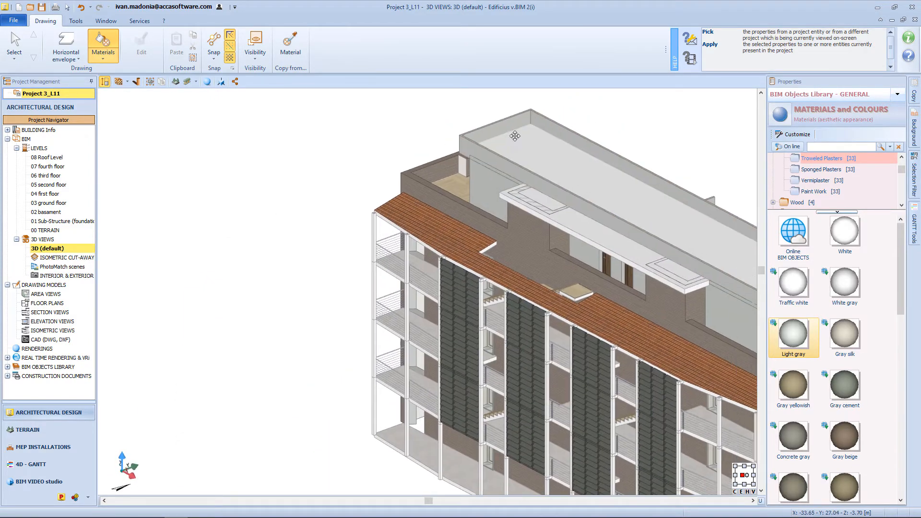
left_click_drag(515, 135, 455, 192)
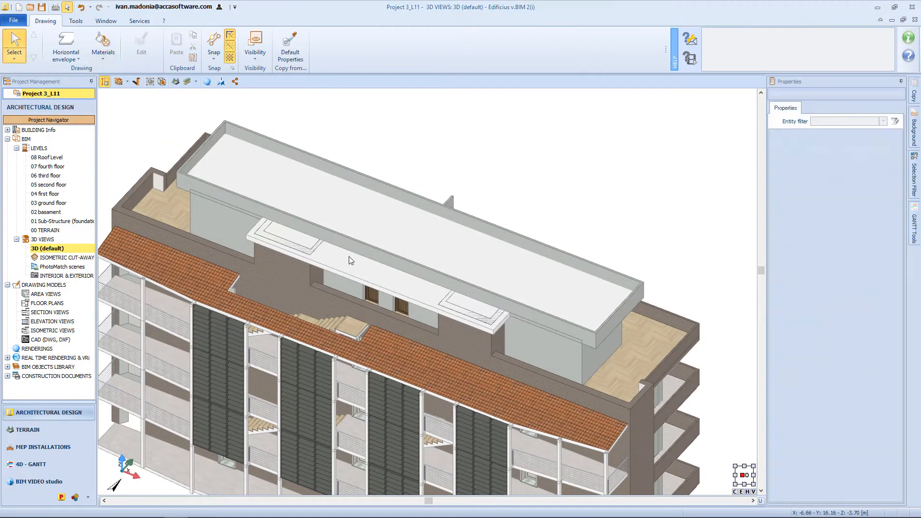
Cover the roof with Marquinia Black 90x90 Aligned floor-covering tiles.
left_click(350, 259)
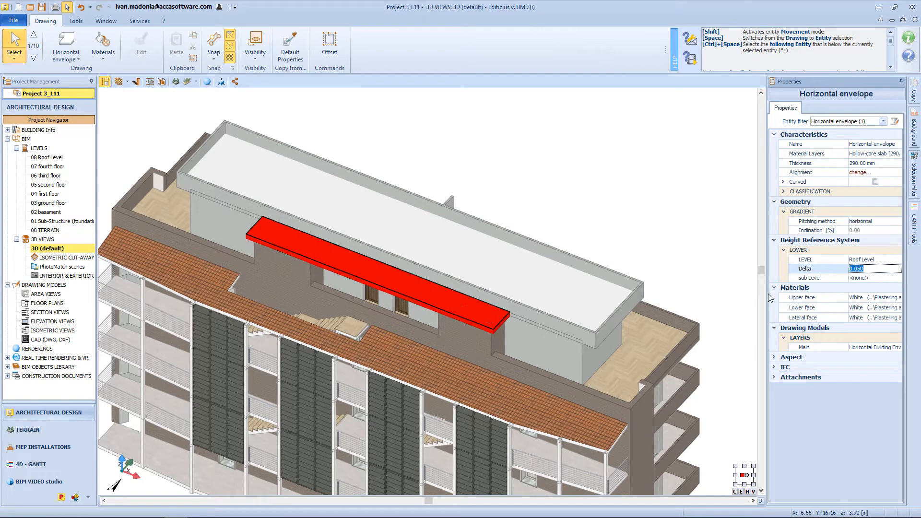
left_click(102, 43)
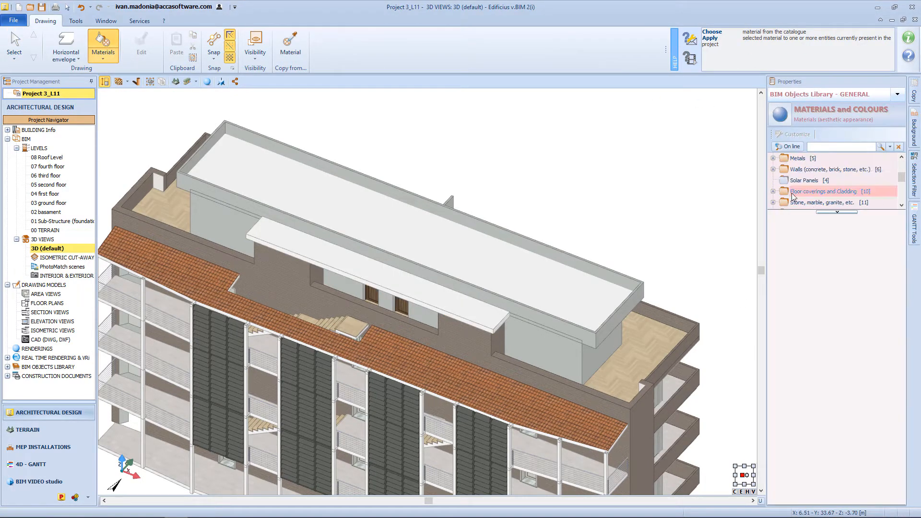
left_click(772, 191)
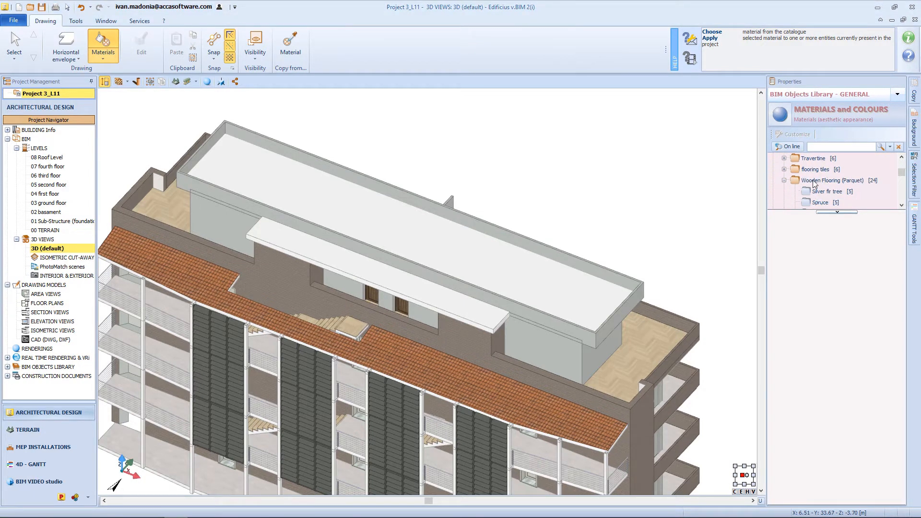
scroll("down", 3)
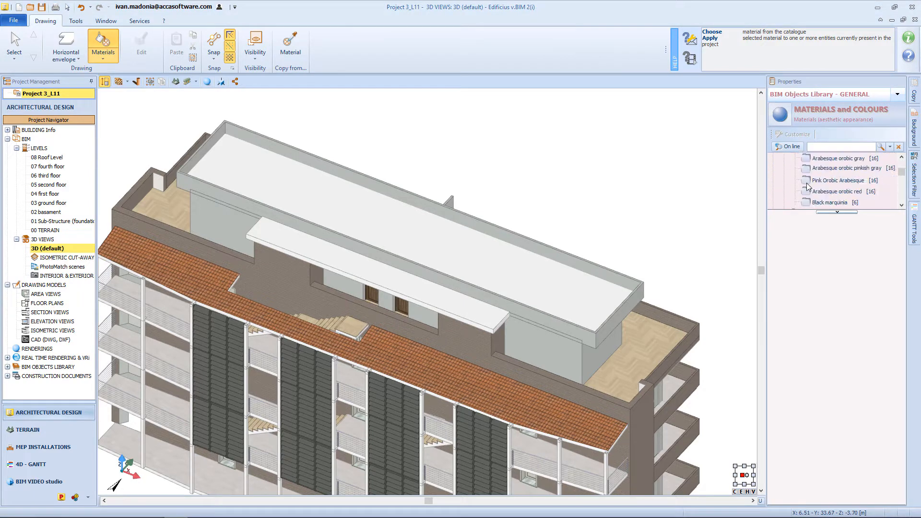
left_click(830, 202)
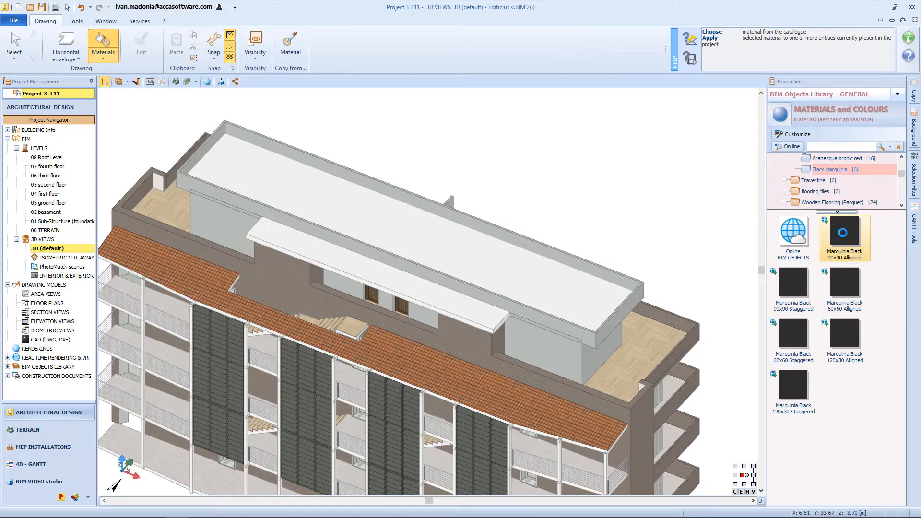
left_click(476, 261)
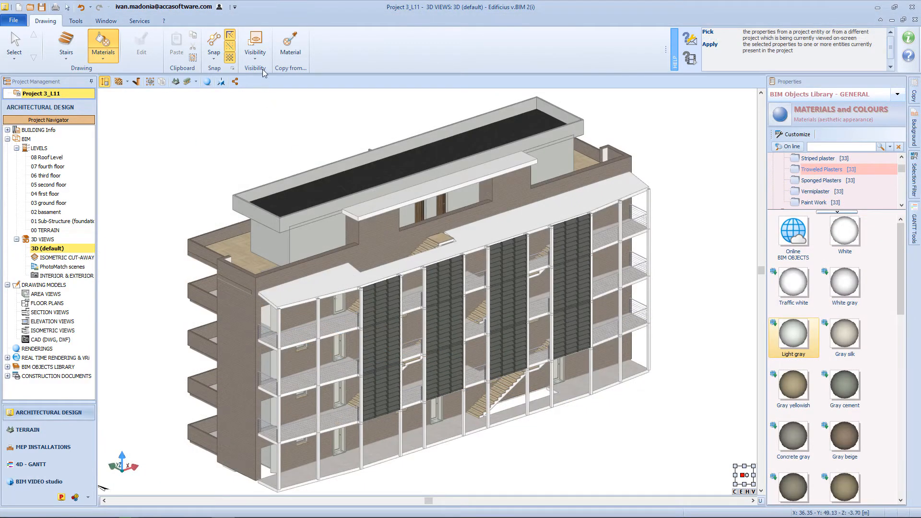
Add a railing along the upper stair flights, copied from an existing railing, then show everything.
left_click(254, 38)
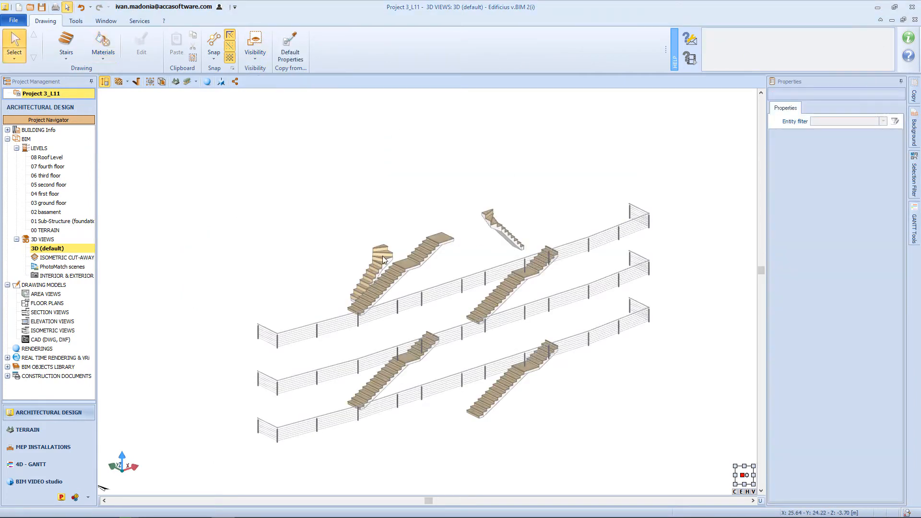
left_click(290, 46)
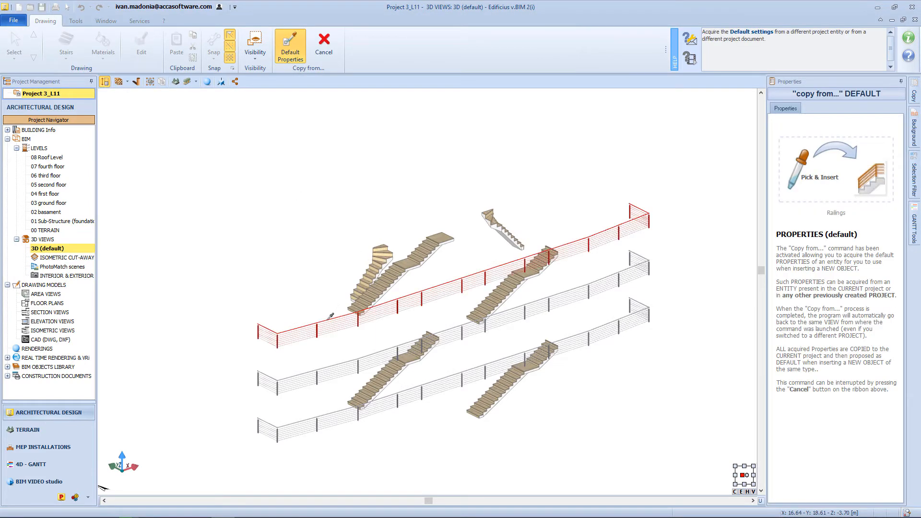
left_click(324, 41)
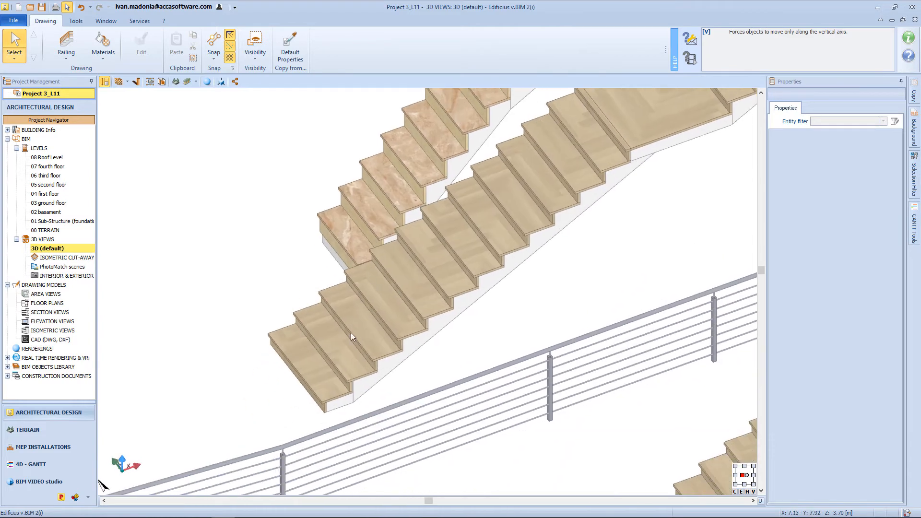
left_click(64, 46)
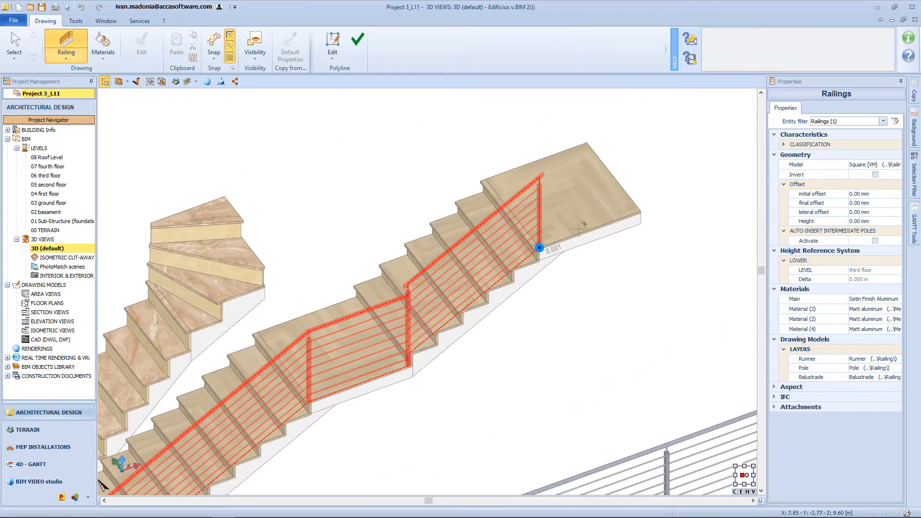
left_click_drag(539, 247, 640, 206)
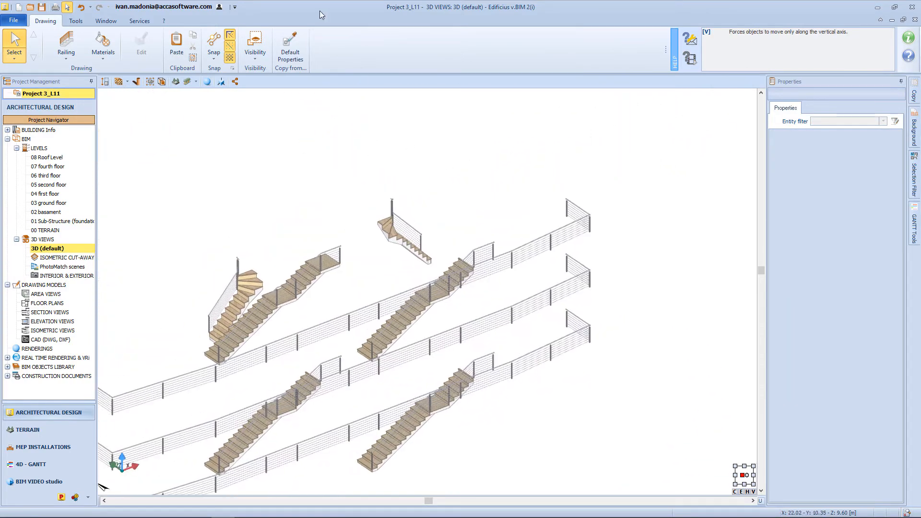
left_click(255, 43)
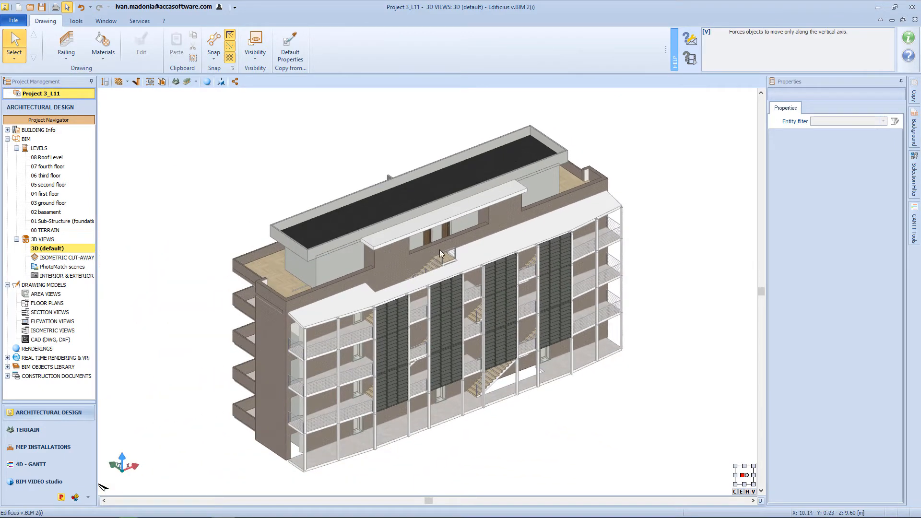
left_click(48, 203)
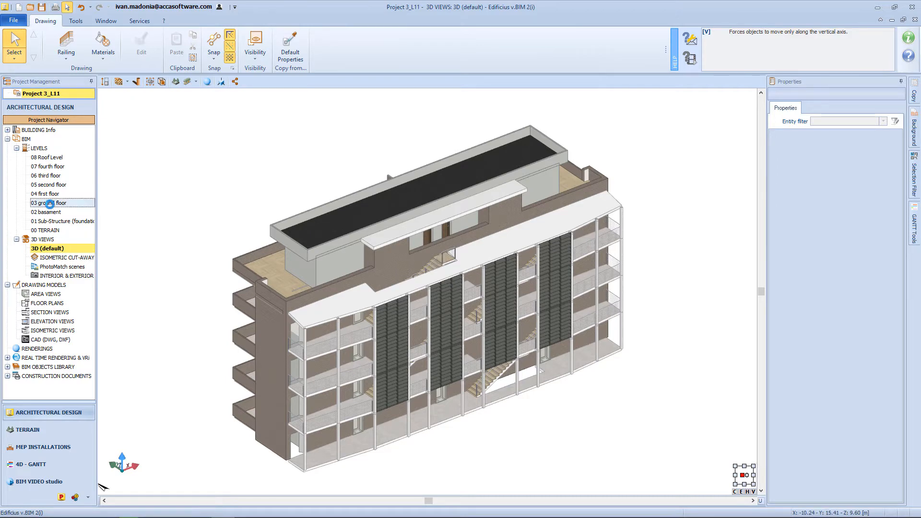
Import Piano terra.dwg onto the level 03 ground floor plan, confirming the conversion factor.
double_click(52, 202)
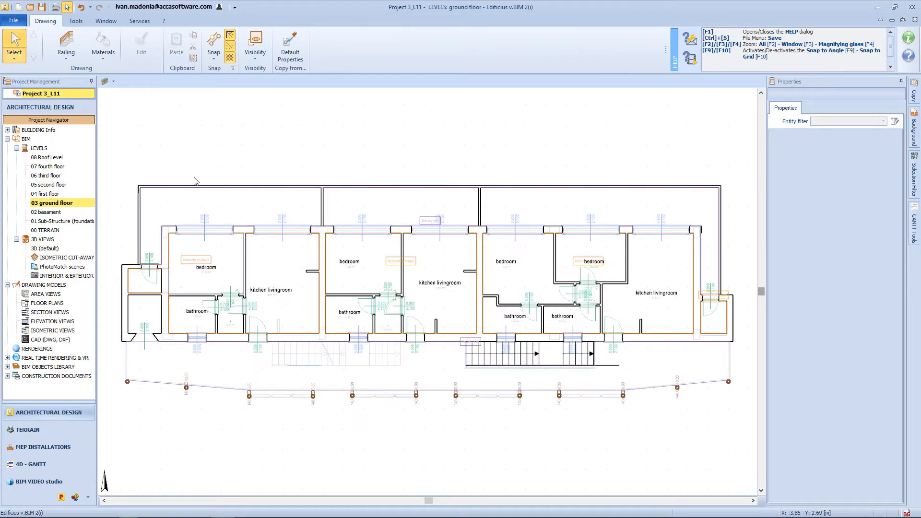
left_click(74, 46)
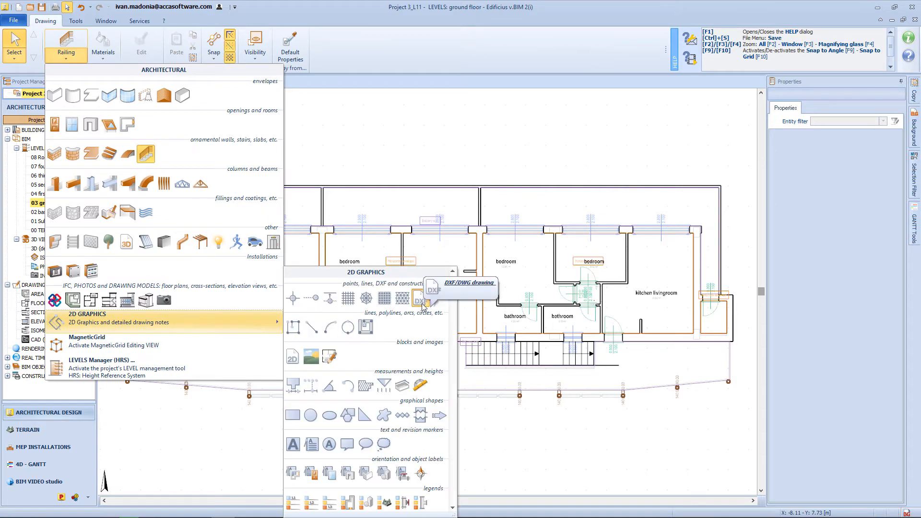
left_click(423, 299)
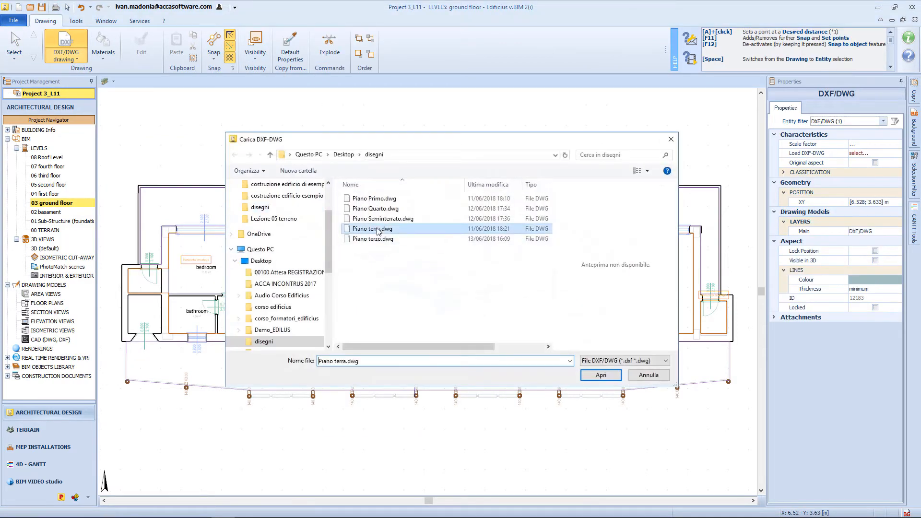
left_click(601, 375)
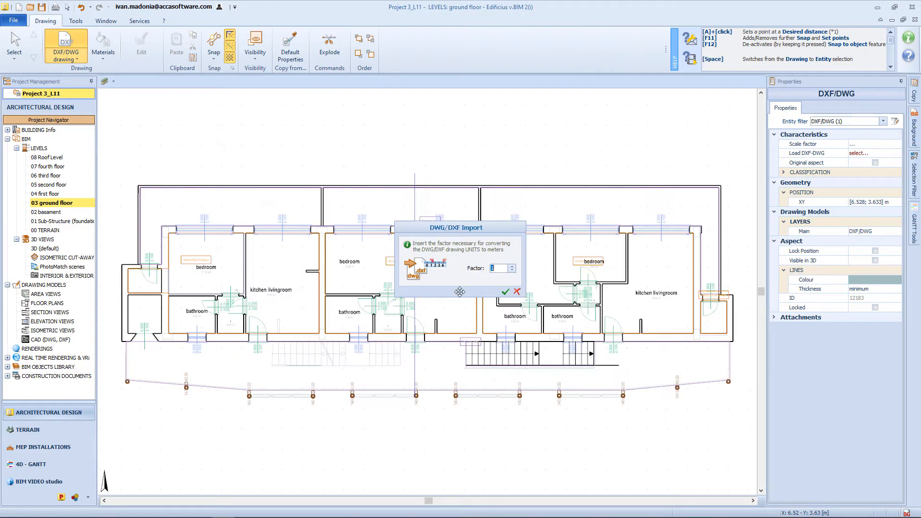
left_click(505, 291)
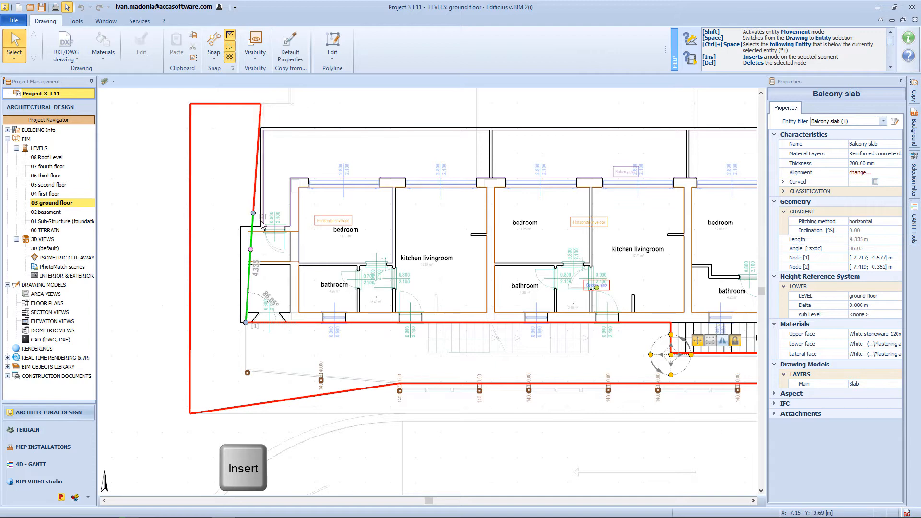
Move a node of the balcony slab outline onto the DWG linework.
left_click_drag(254, 213, 240, 227)
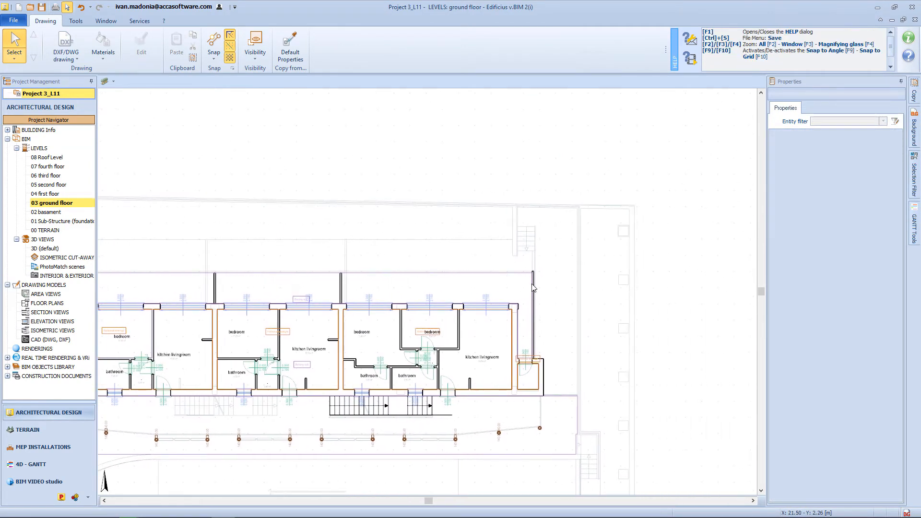
Begin placing a Balcony slab at the building's right end.
left_click(530, 317)
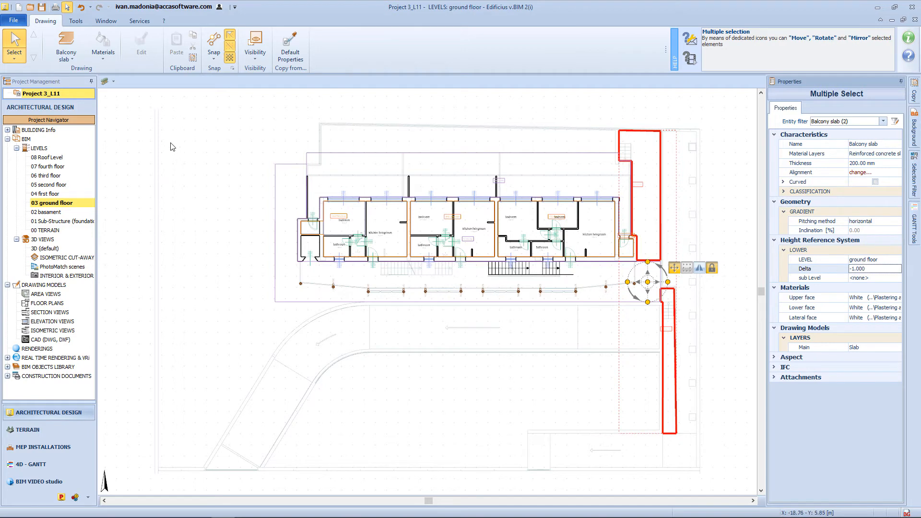
Place a seven-riser stair flight beside the right-hand balcony slab and finish.
left_click(65, 48)
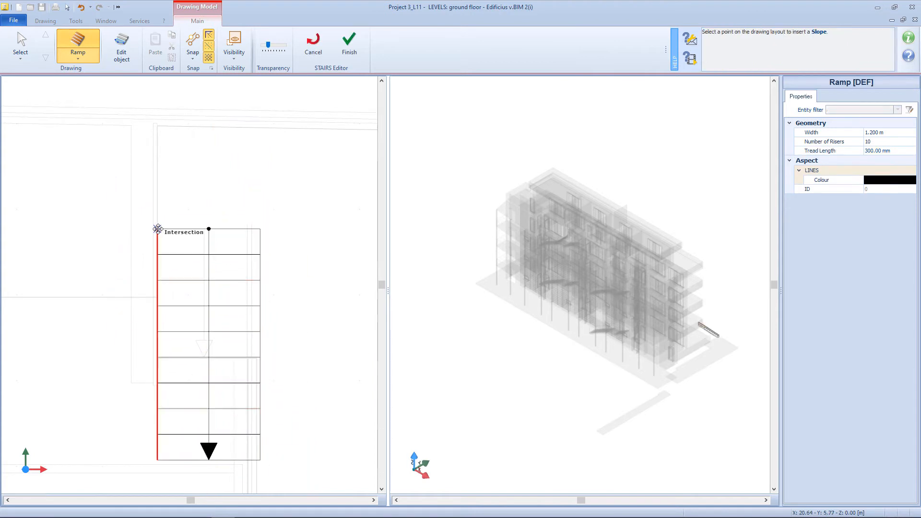
left_click(208, 228)
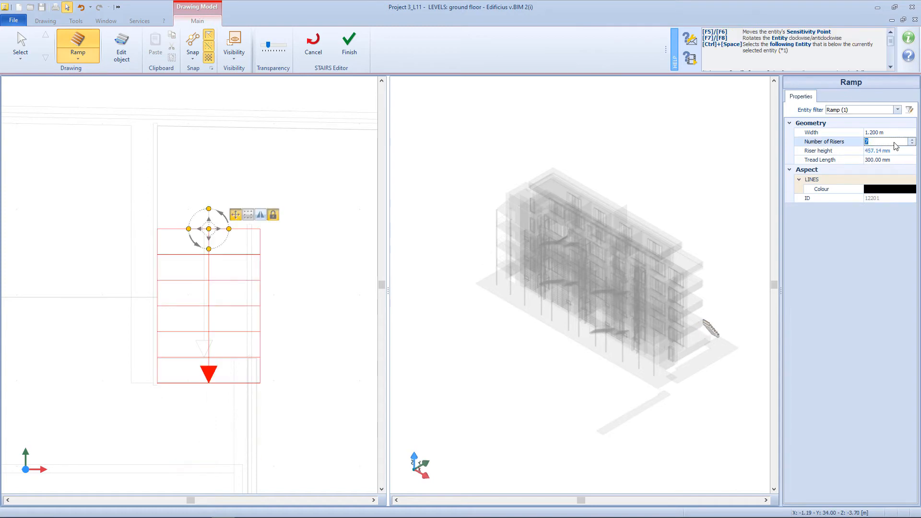
left_click(122, 44)
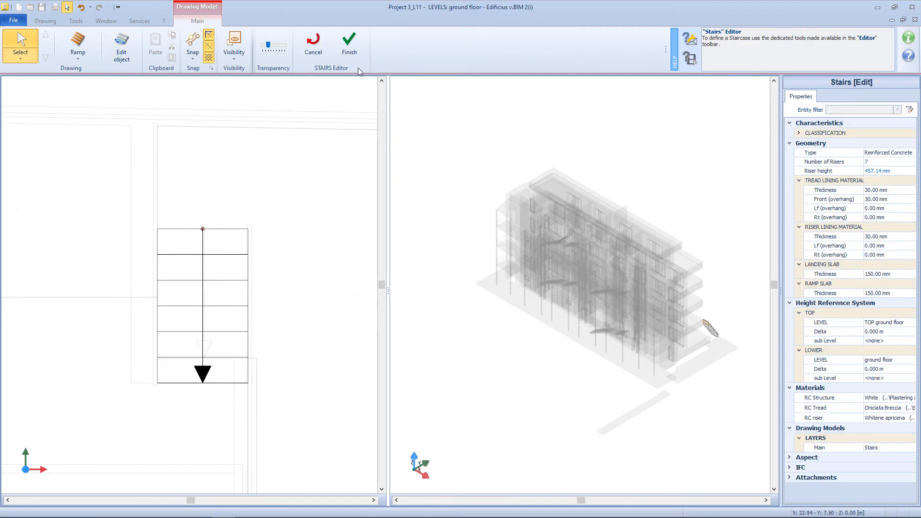
left_click(350, 38)
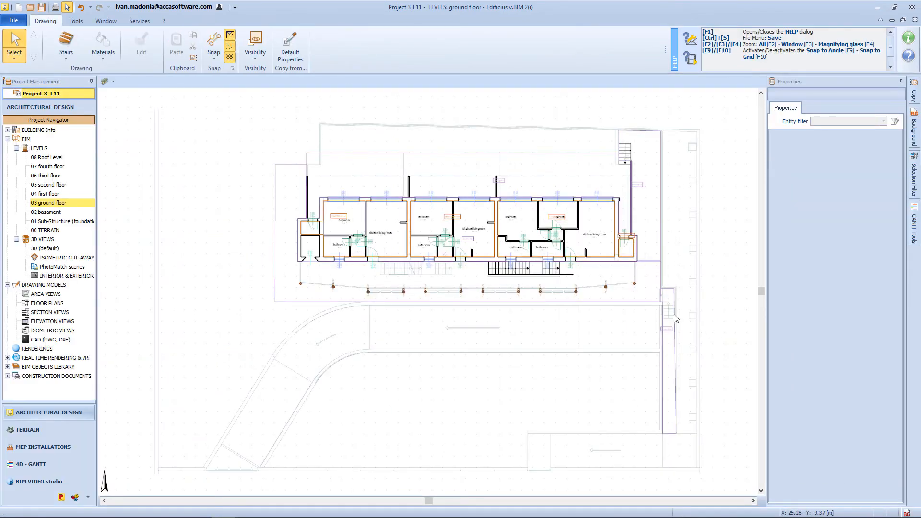
Start a second stair with a six-riser first flight.
left_click(66, 46)
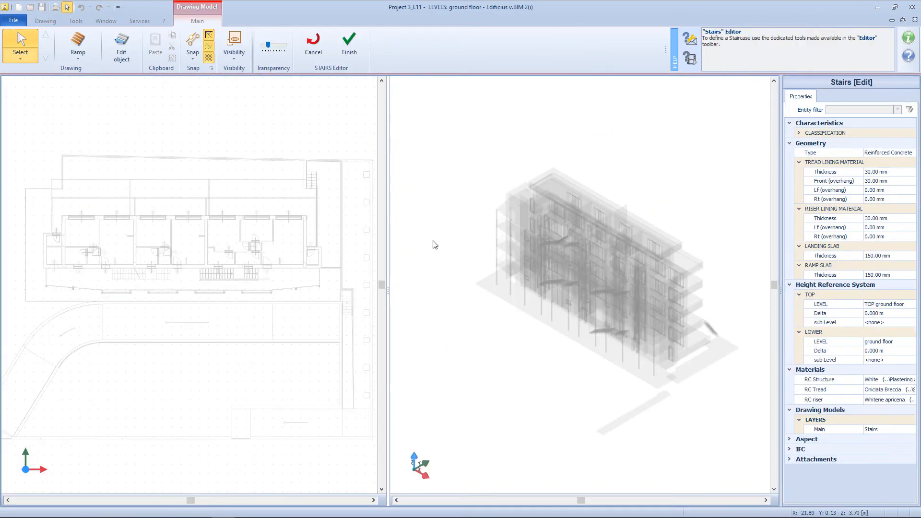
left_click(77, 43)
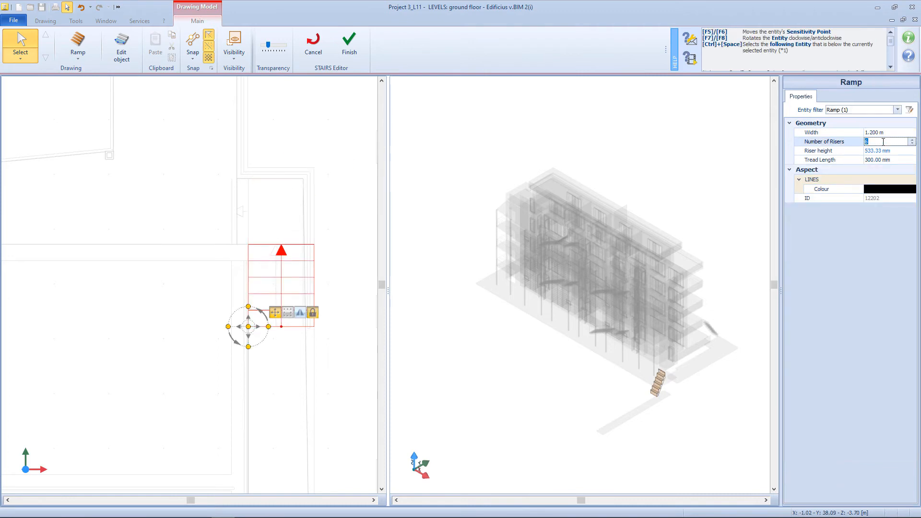
left_click(122, 46)
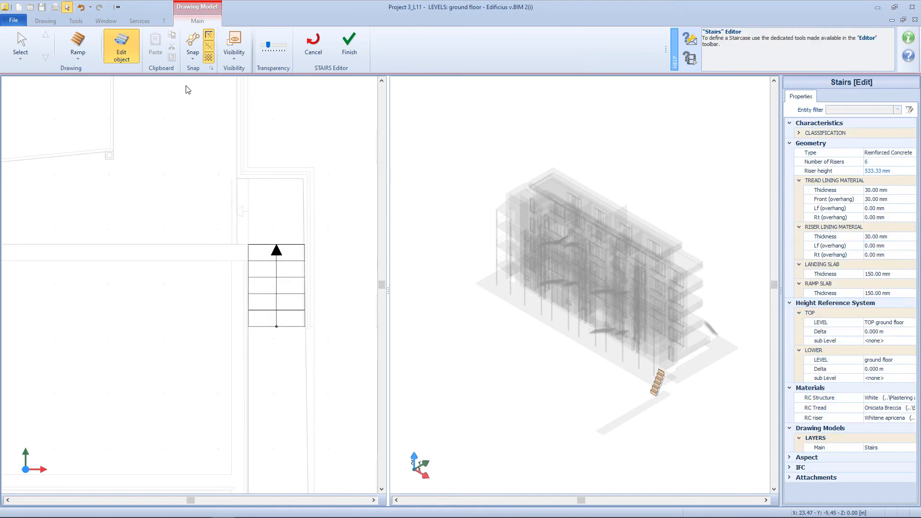
Add a landing atop the flight and a second flight heading left.
left_click(77, 44)
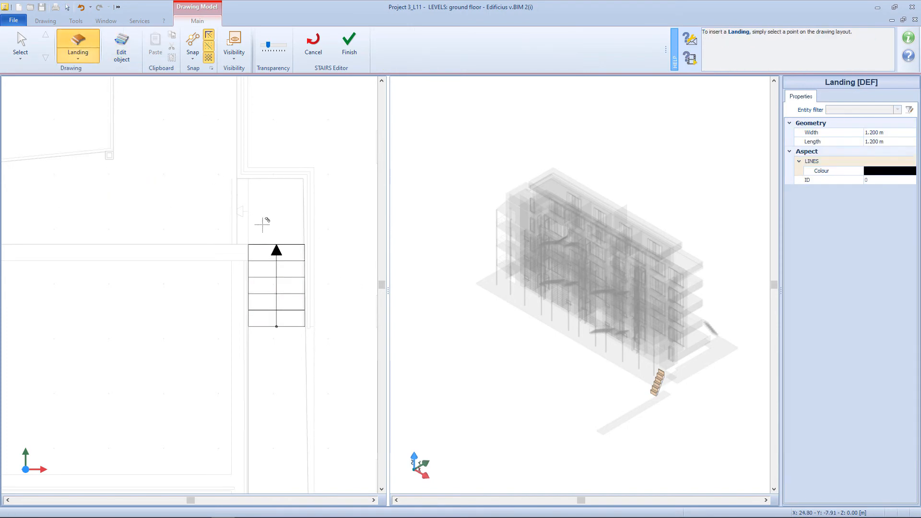
left_click(122, 46)
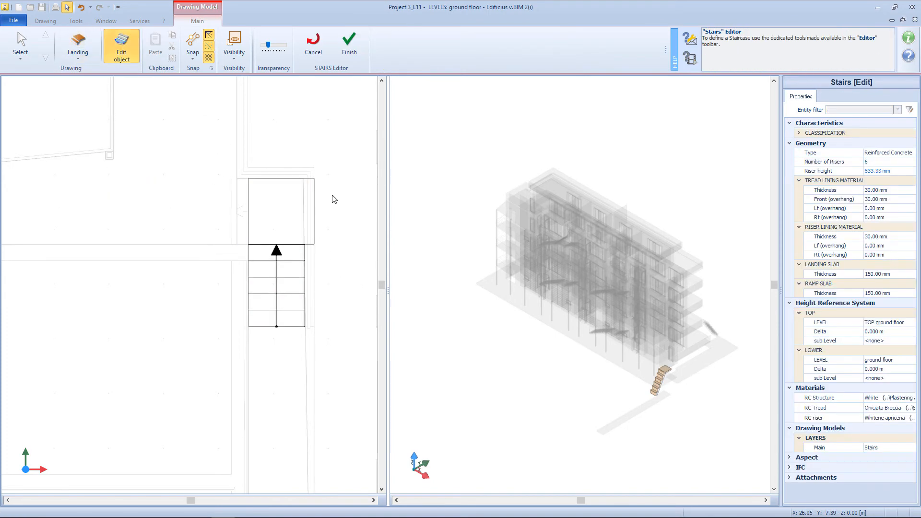
left_click(278, 211)
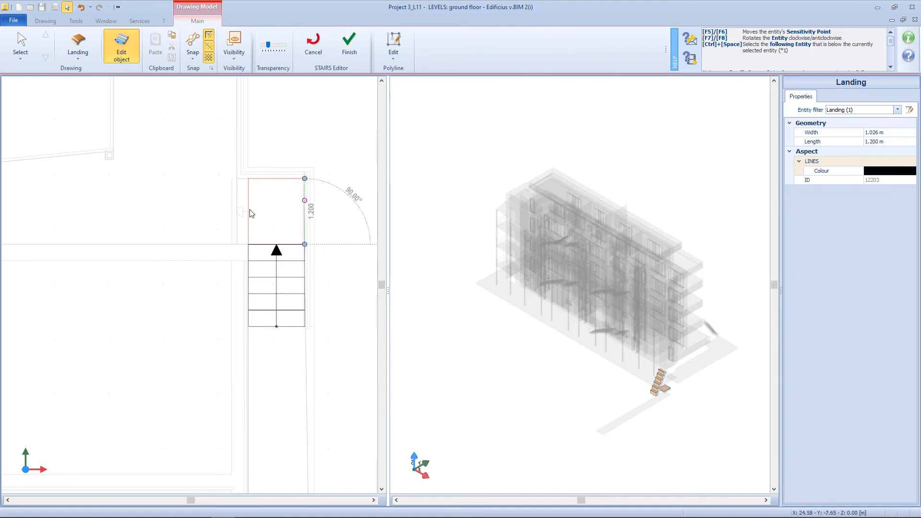
left_click(77, 45)
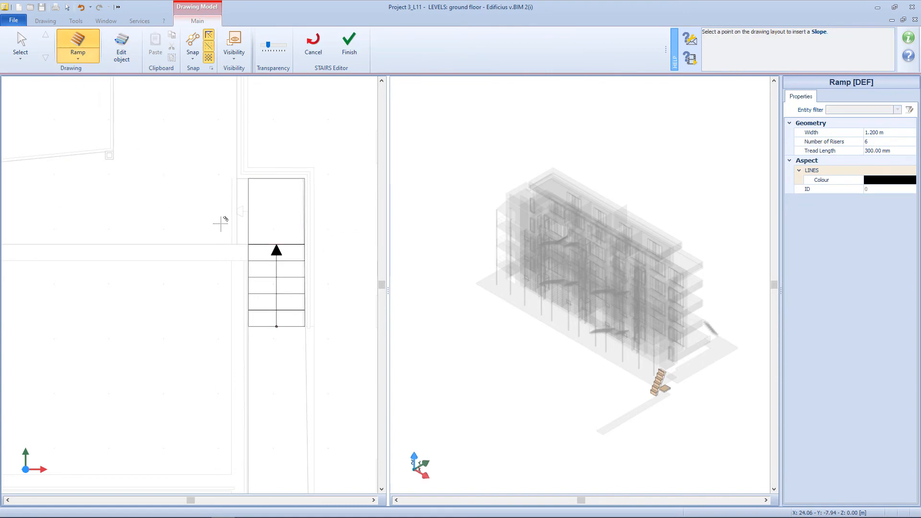
left_click(247, 245)
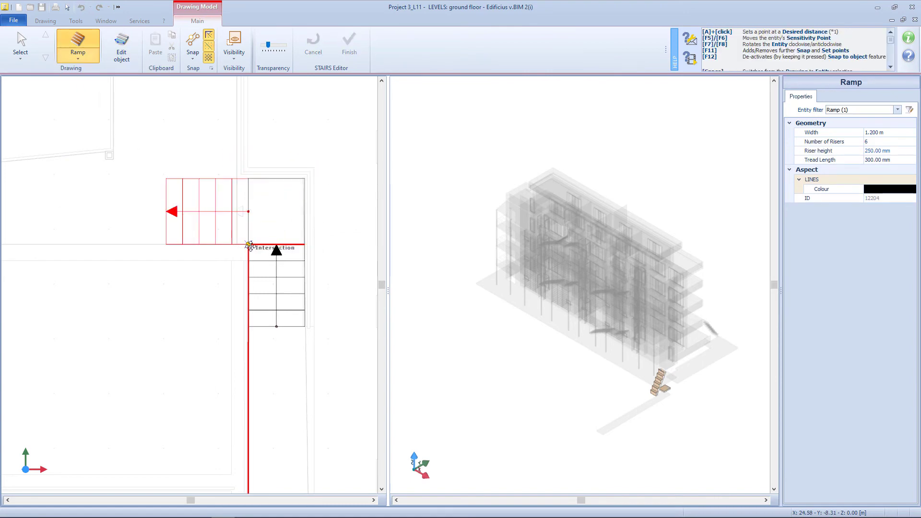